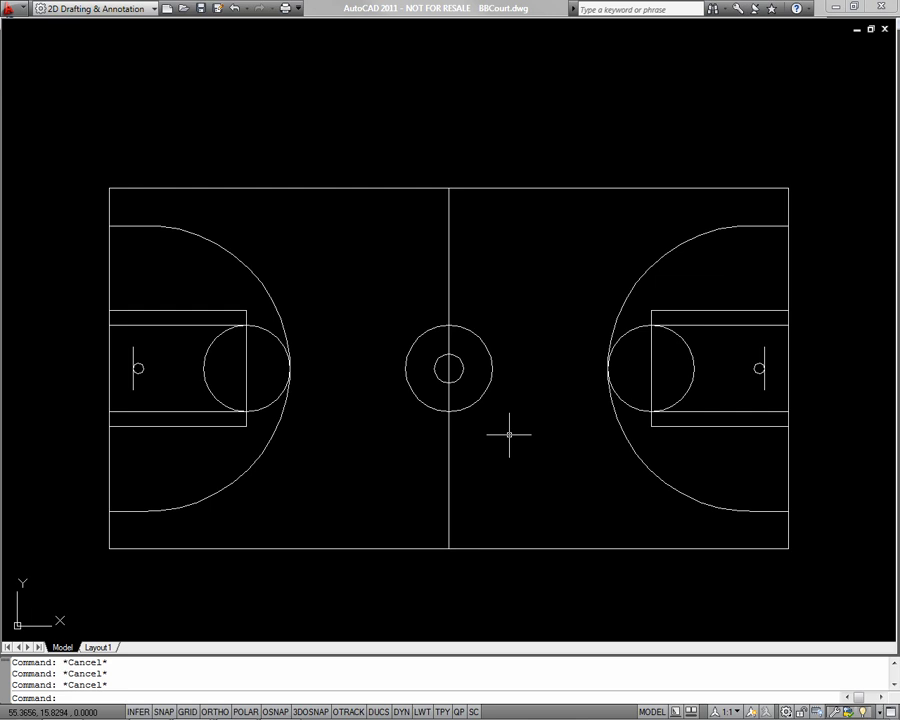
mouse_move(487, 375)
type("e")
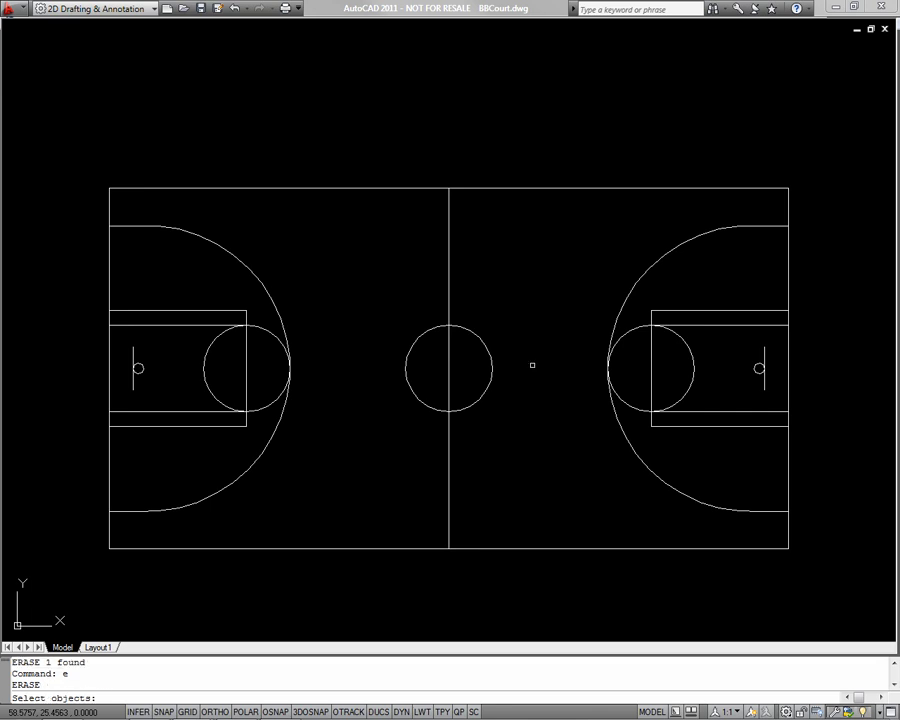
Step: Cancel the repeated ERASE command after removing the small inner centre circle
key("Escape")
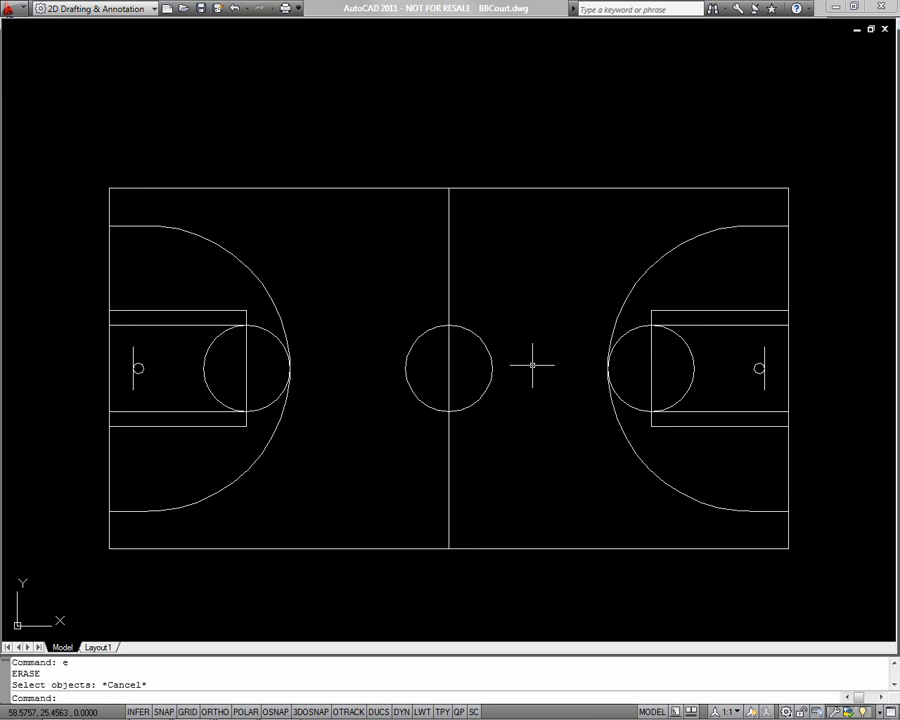
Step: Erase the centre-court circle plus the left and right free-throw circles together
type("e ERASE")
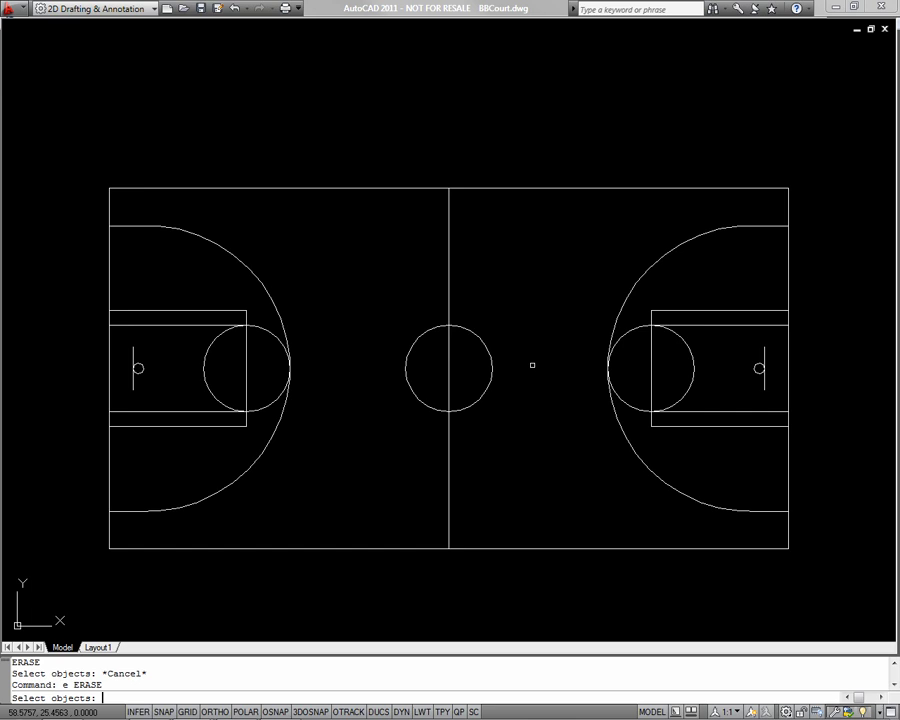
left_click(448, 368)
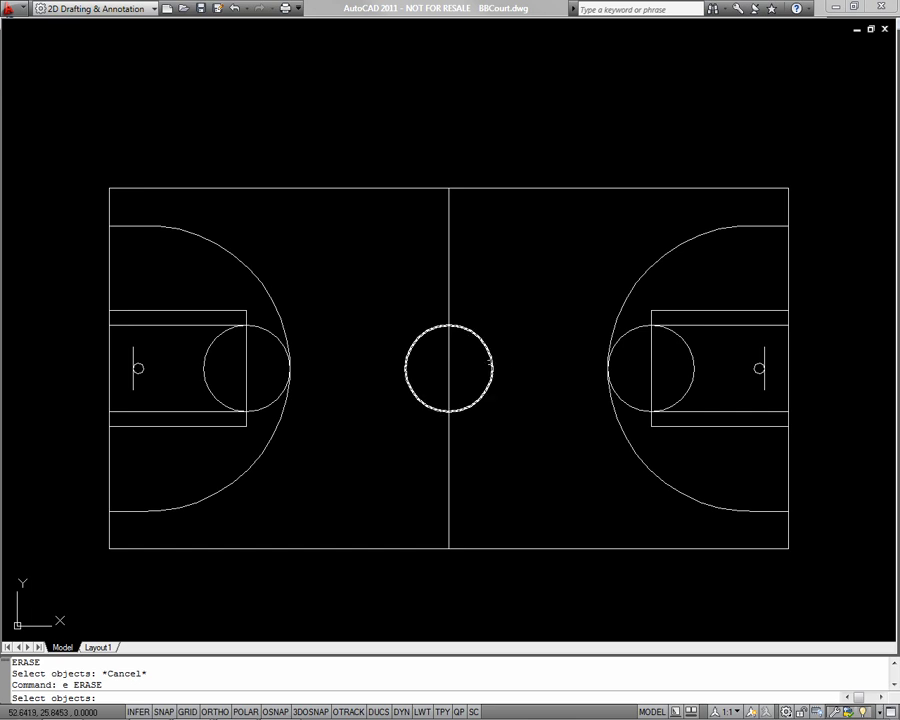
left_click(650, 370)
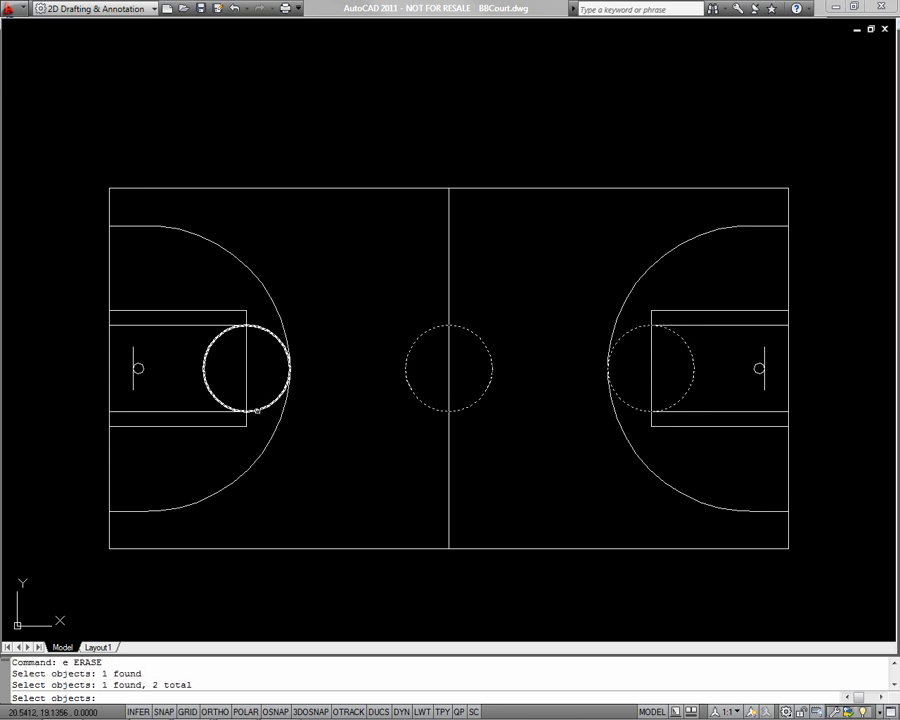
left_click(240, 368)
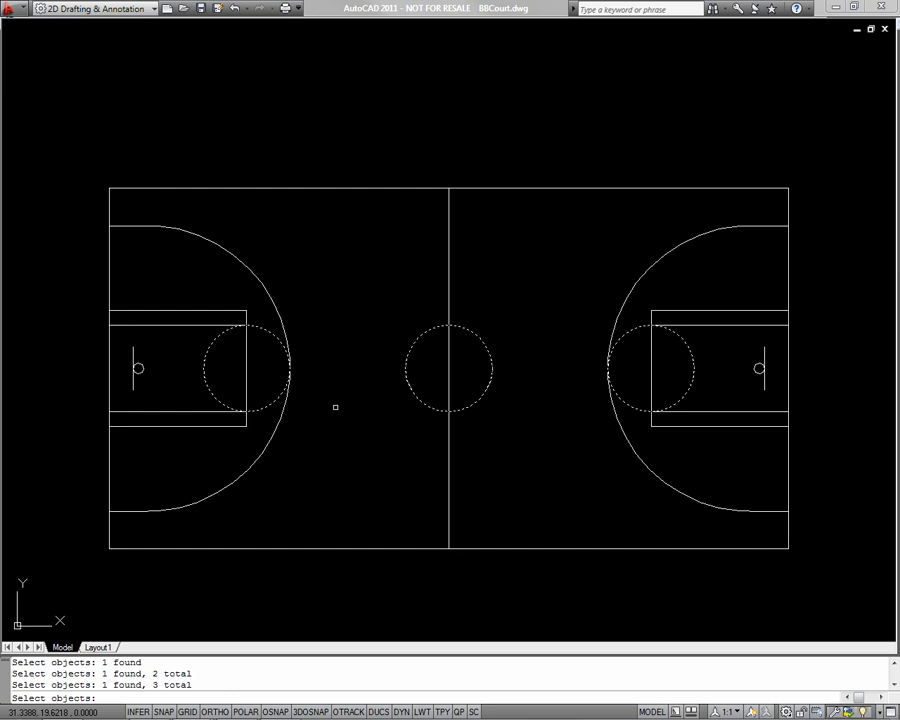
key("Delete")
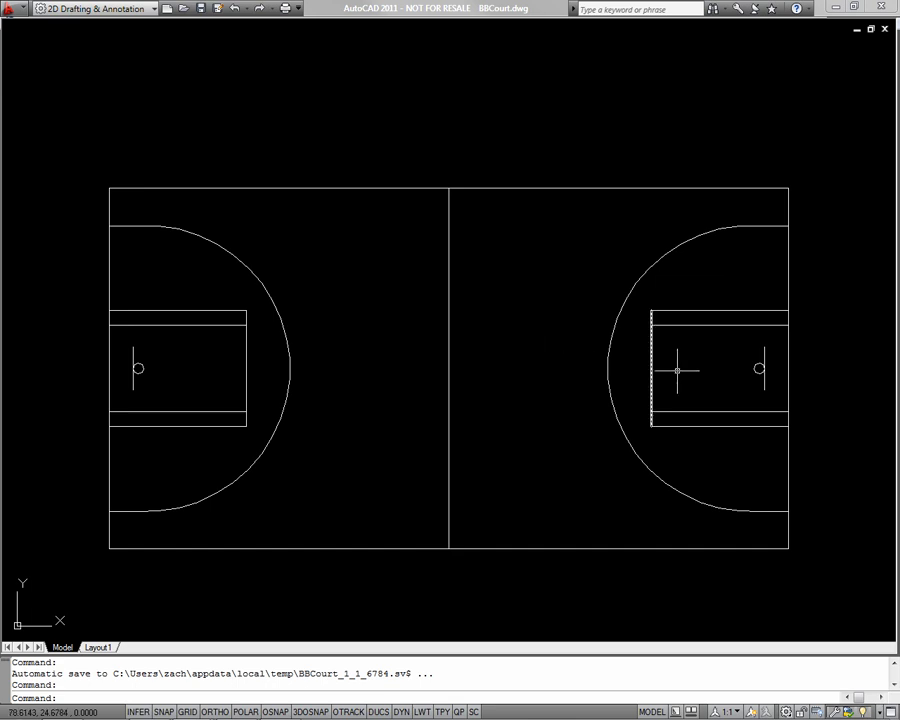
Step: Move the right rim and backboard using the rim centre as base point
left_click(760, 369)
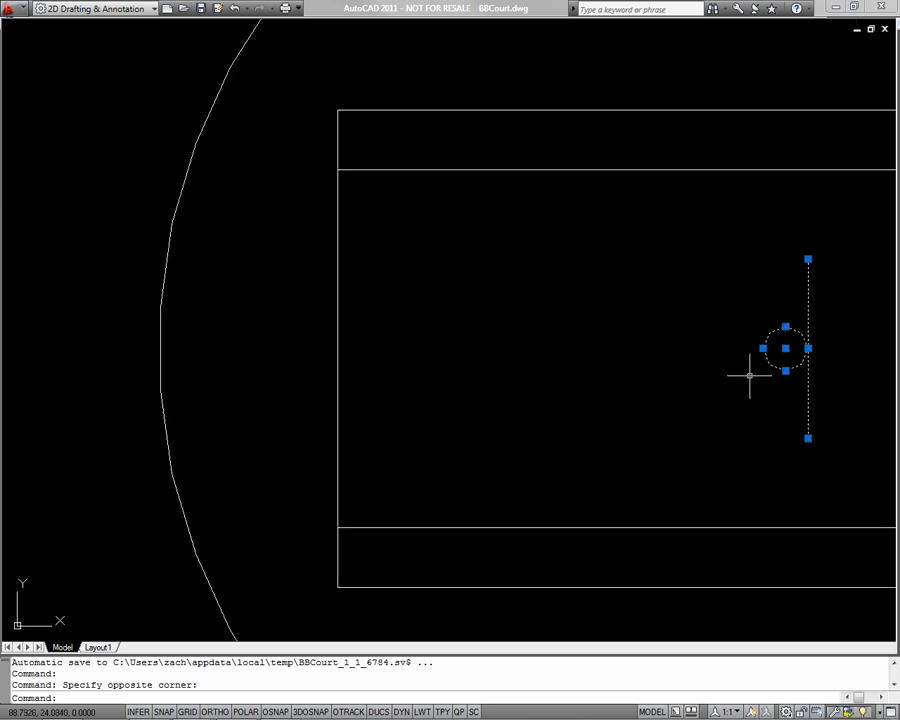
type("m")
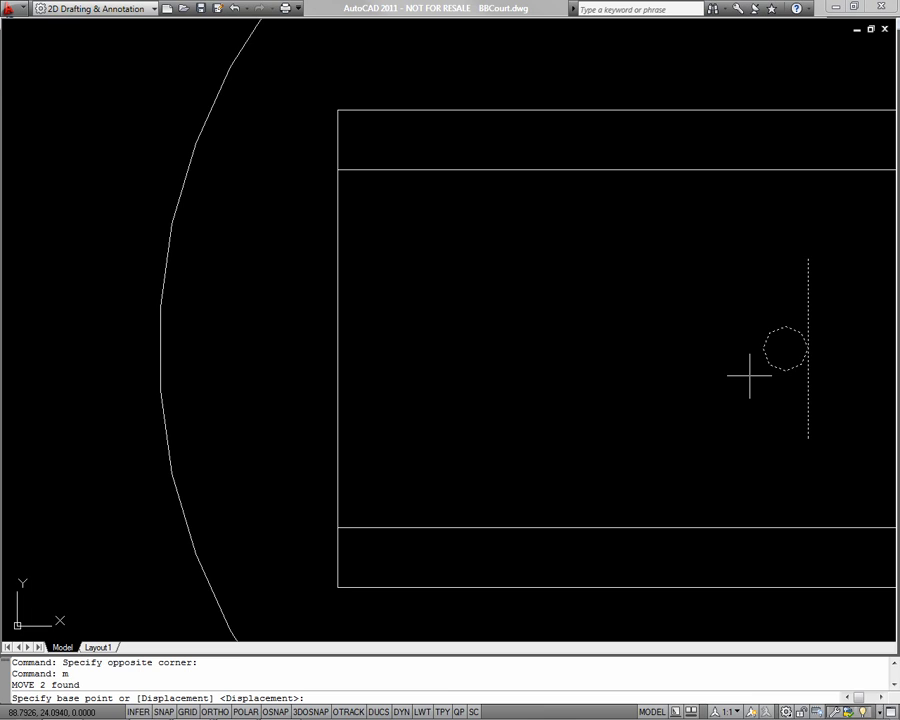
mouse_move(795, 347)
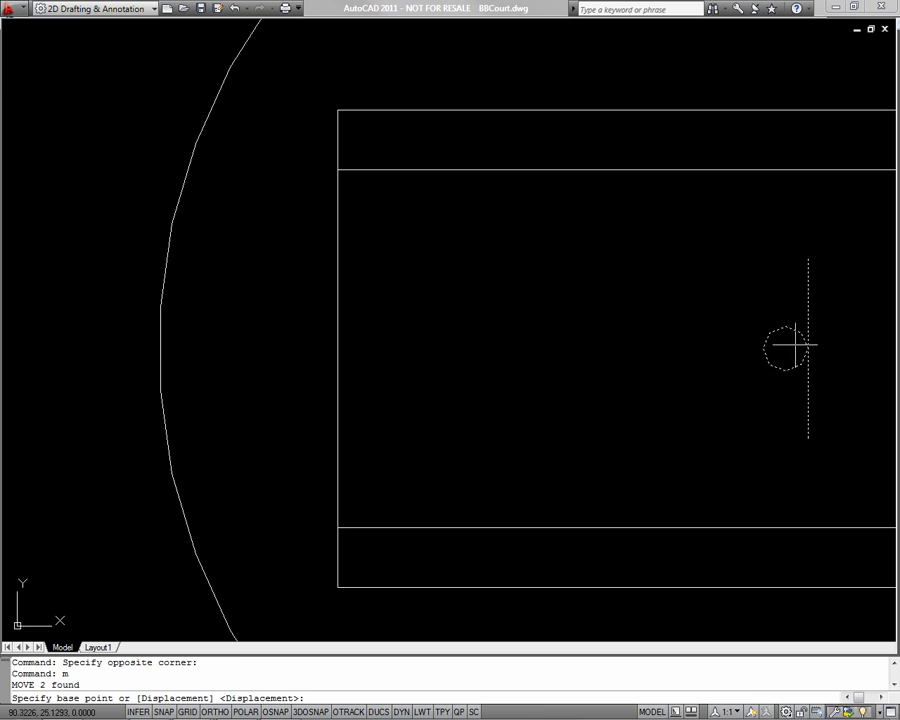
mouse_move(792, 348)
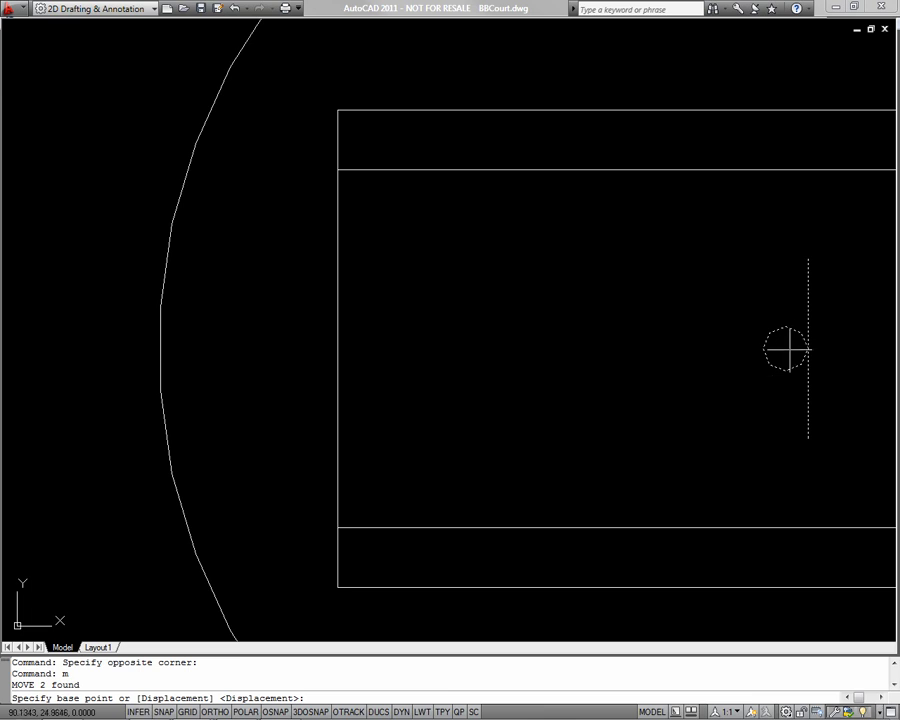
left_click(787, 348)
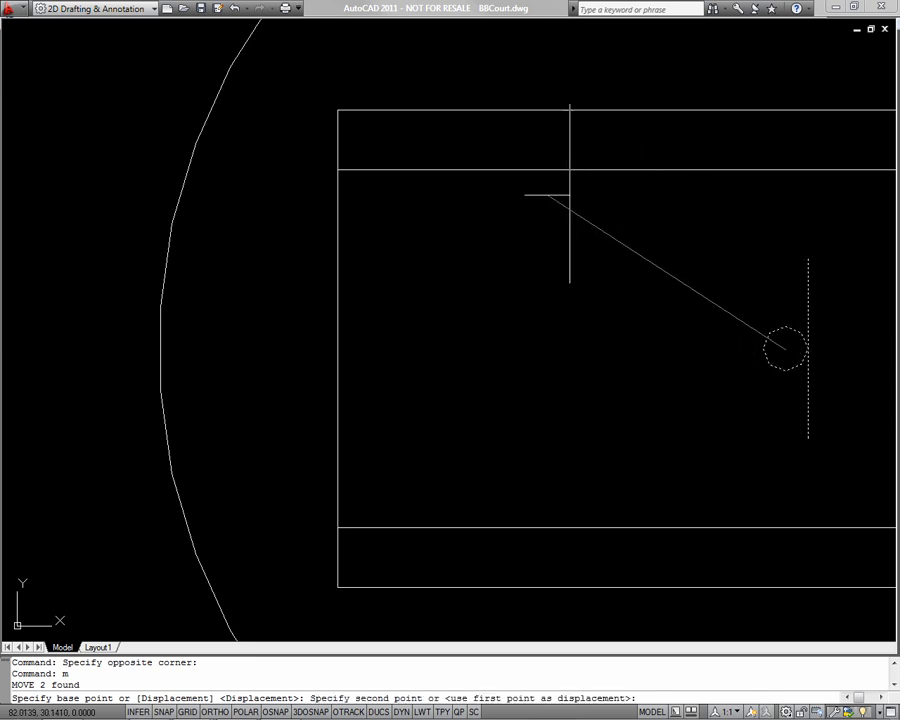
mouse_move(270, 250)
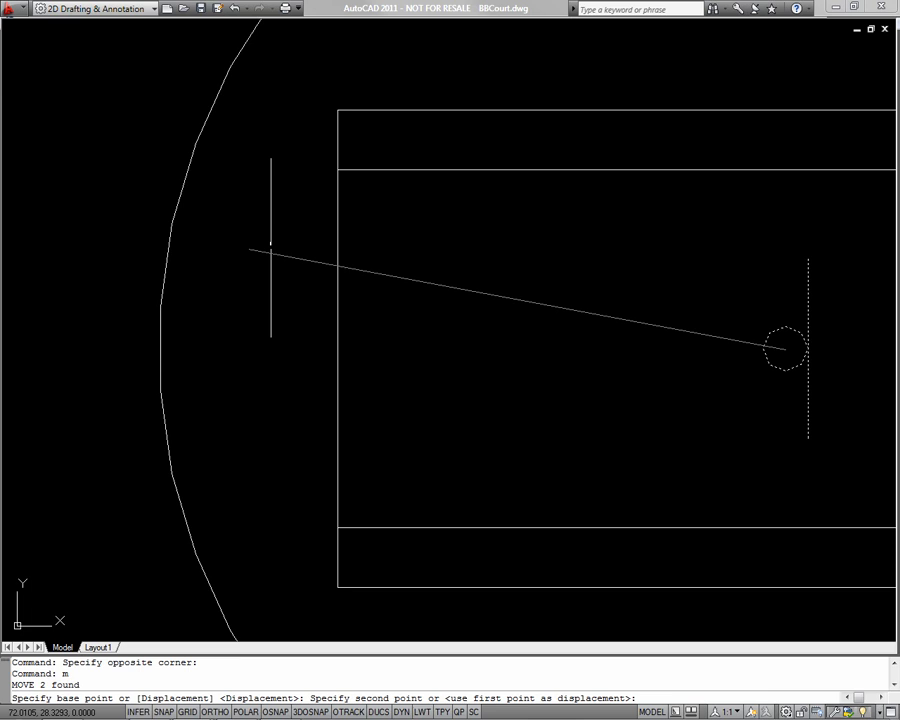
mouse_move(340, 338)
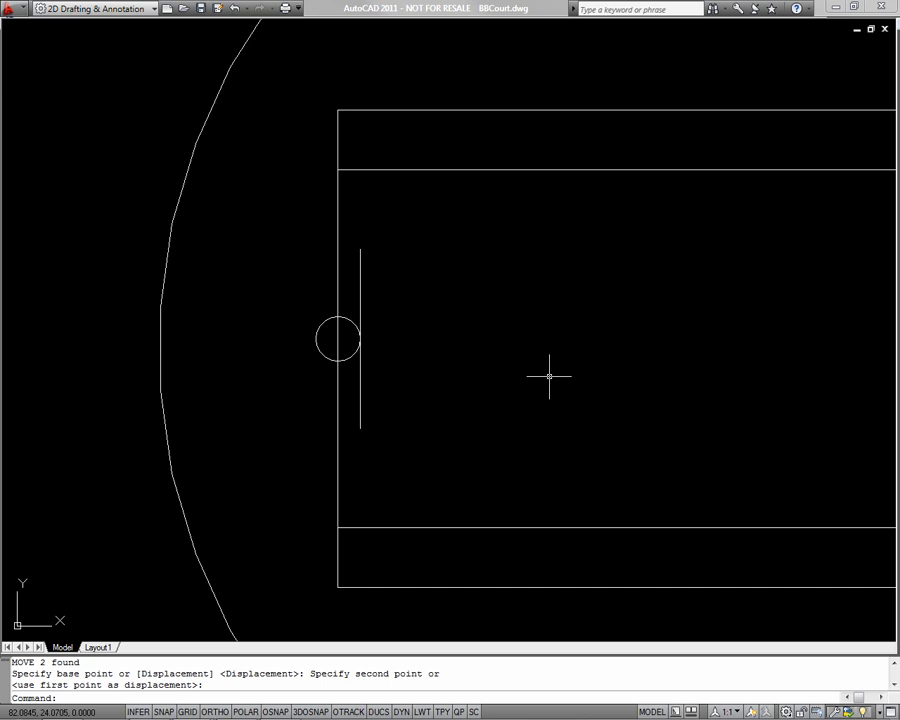
mouse_move(410, 316)
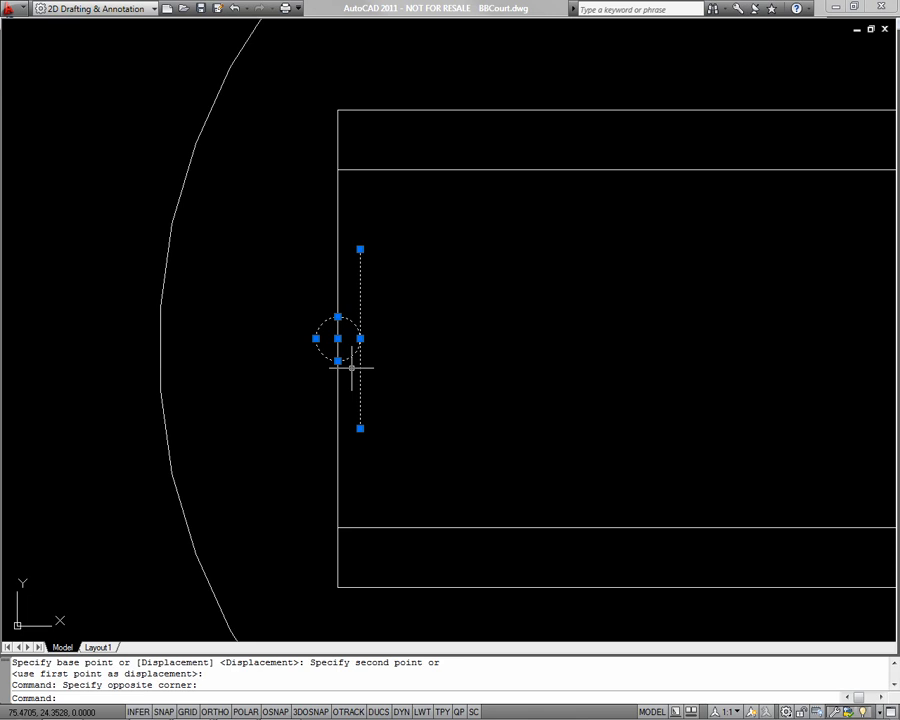
Step: Move the rim and backboard by a 10,0 displacement into the key
type("m")
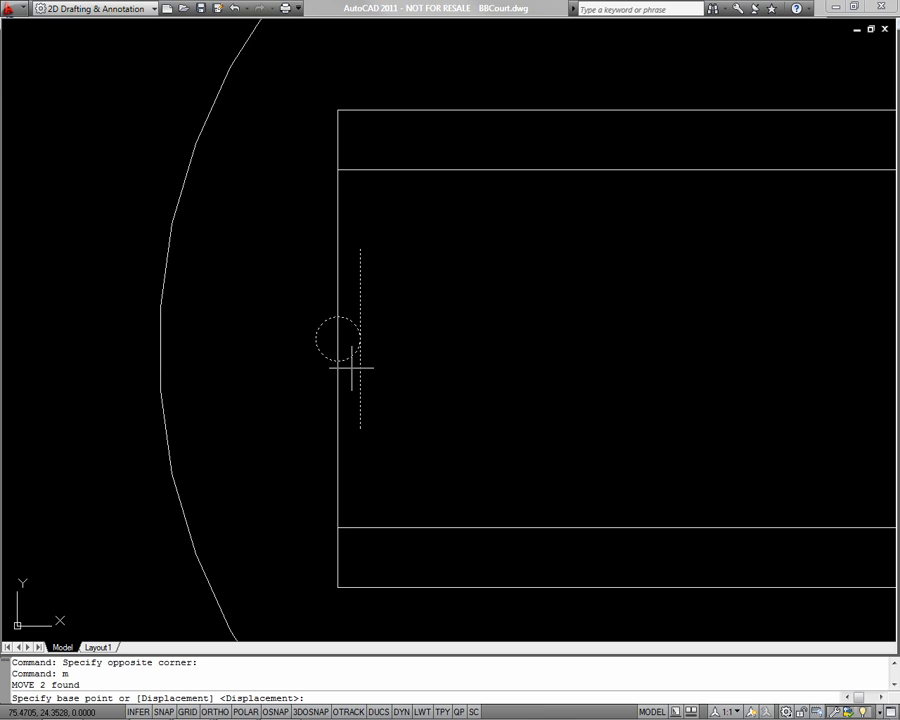
left_click(350, 370)
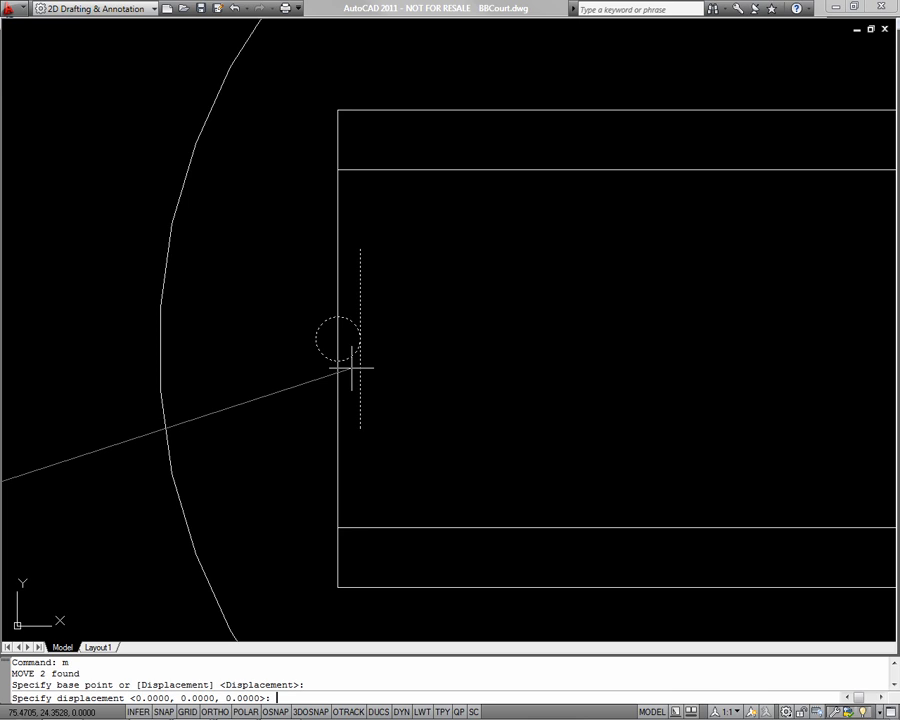
type("10,")
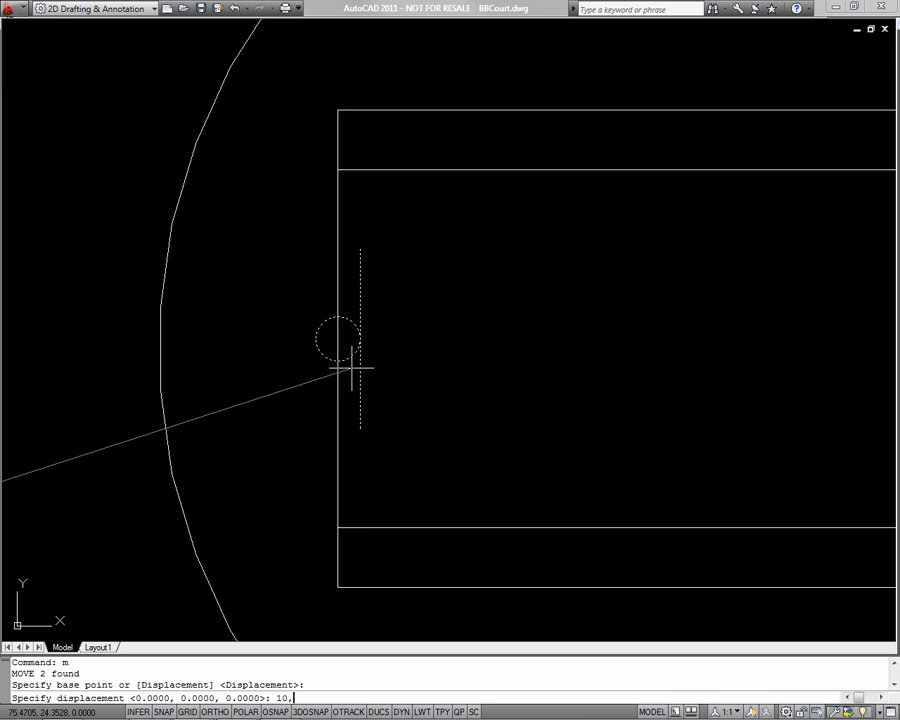
type("0,0")
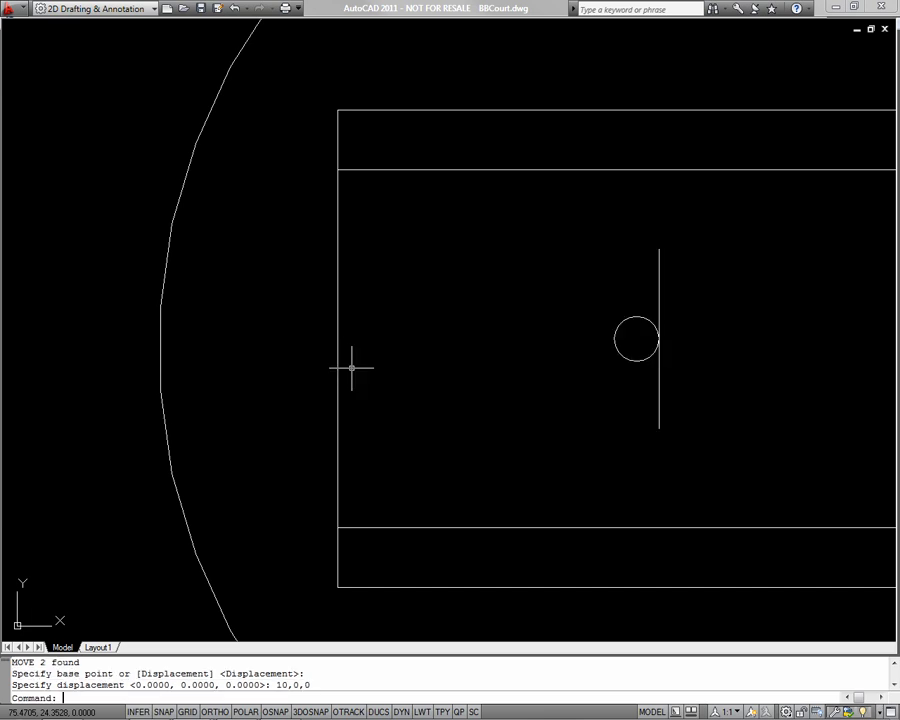
mouse_move(708, 186)
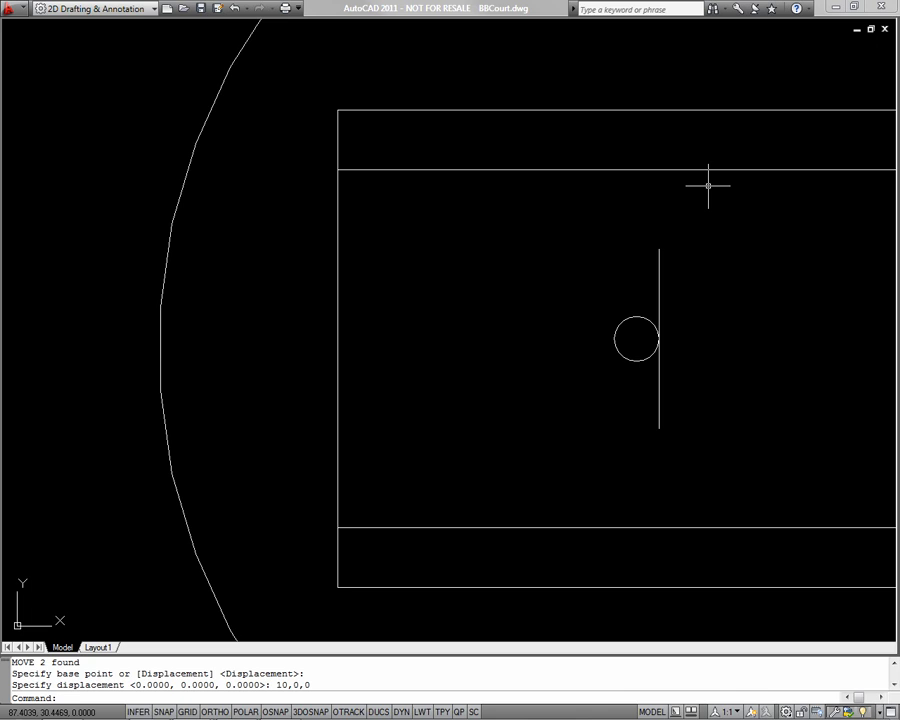
mouse_move(703, 190)
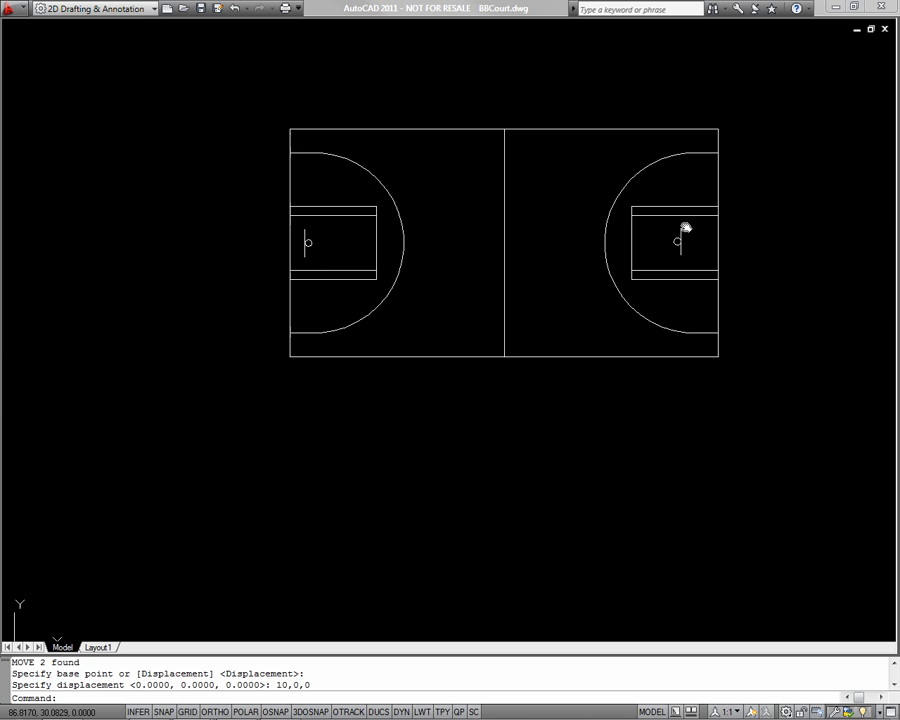
Step: Copy the court from its top-left corner, placing copies below and to the right
left_click_drag(240, 120, 805, 400)
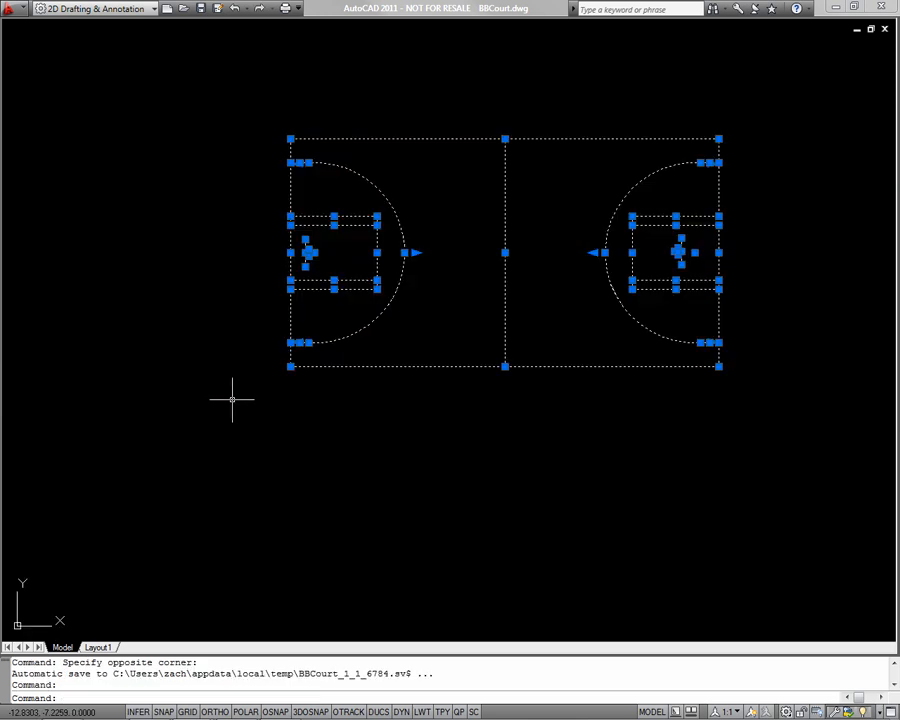
type("co")
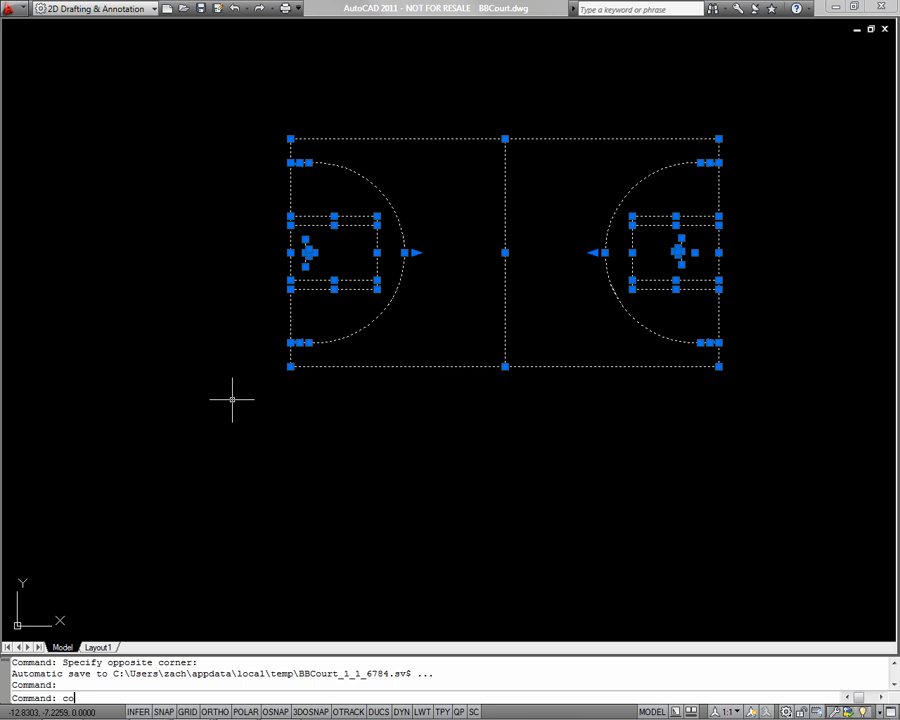
key("Return")
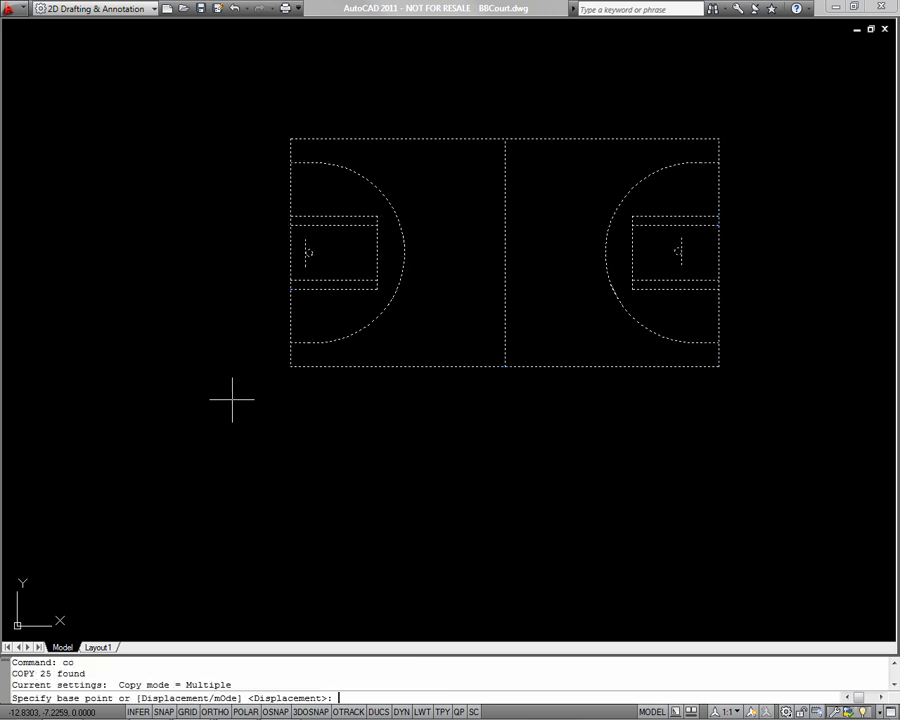
mouse_move(290, 163)
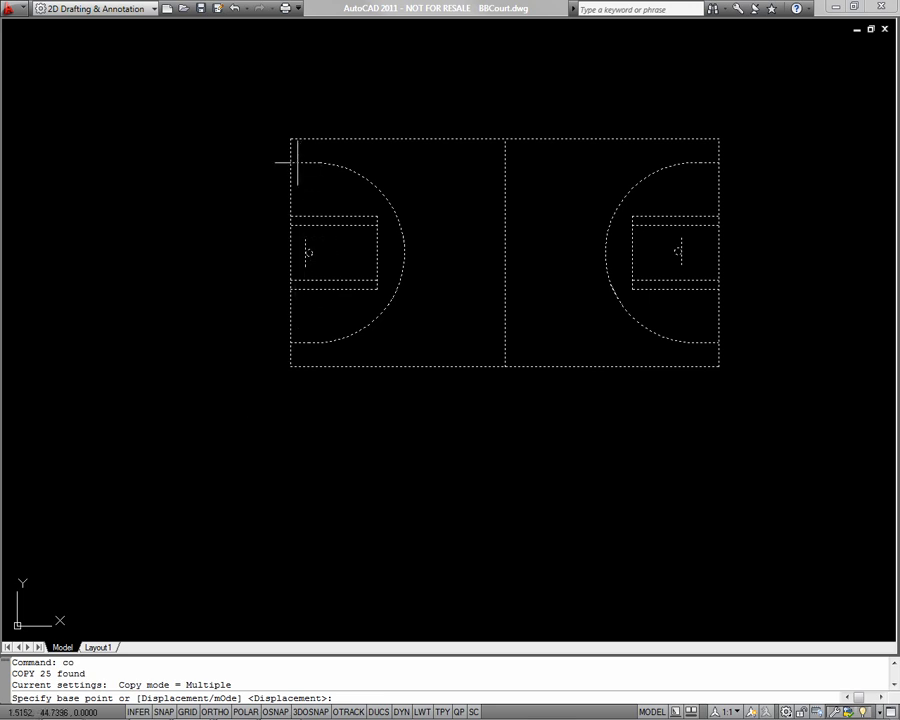
mouse_move(290, 140)
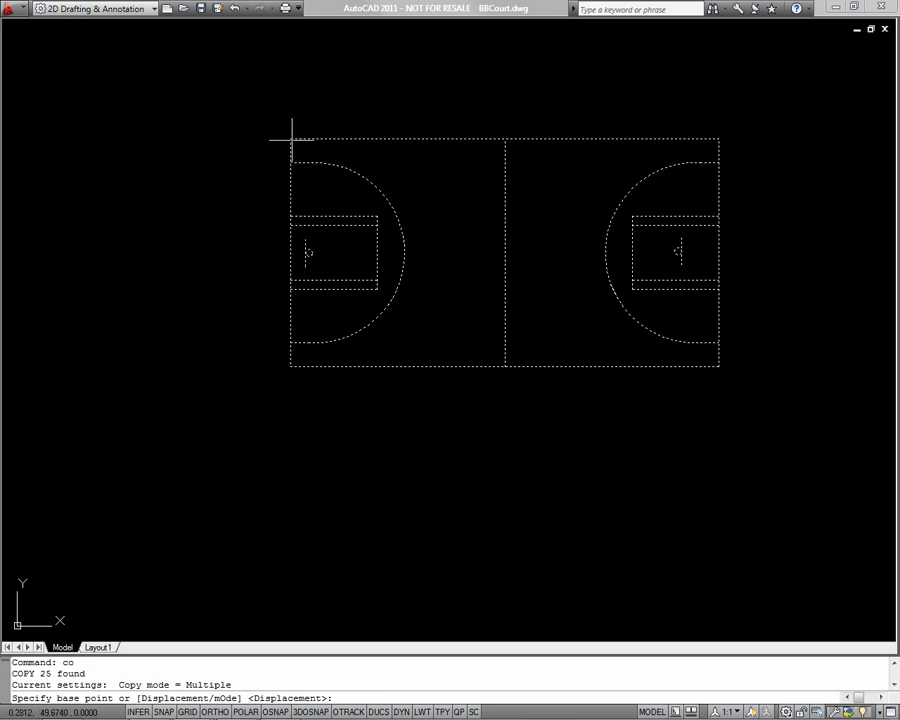
left_click(290, 140)
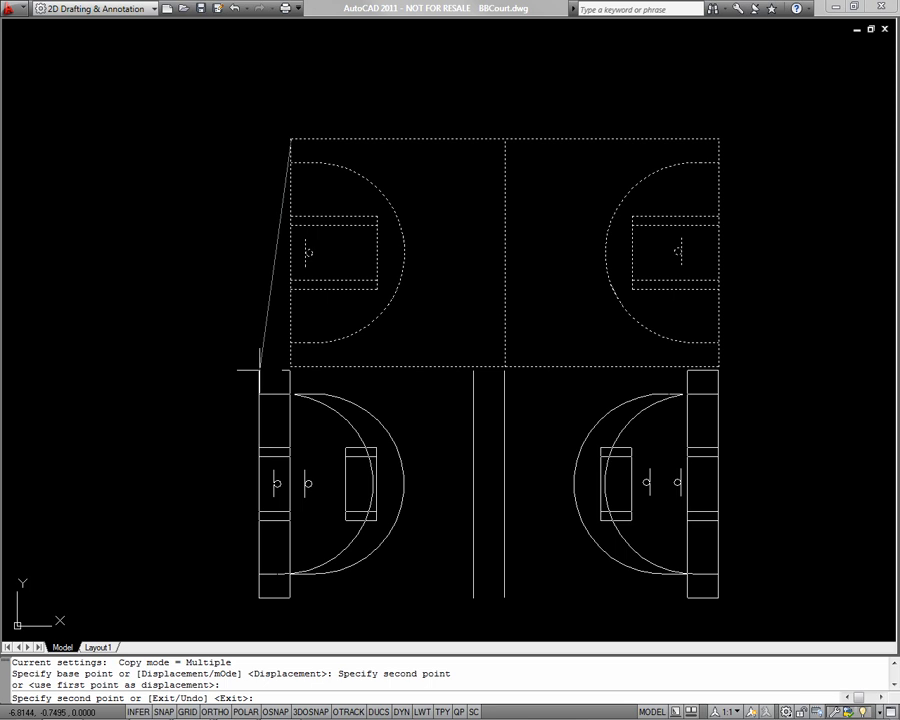
scroll("down", 3)
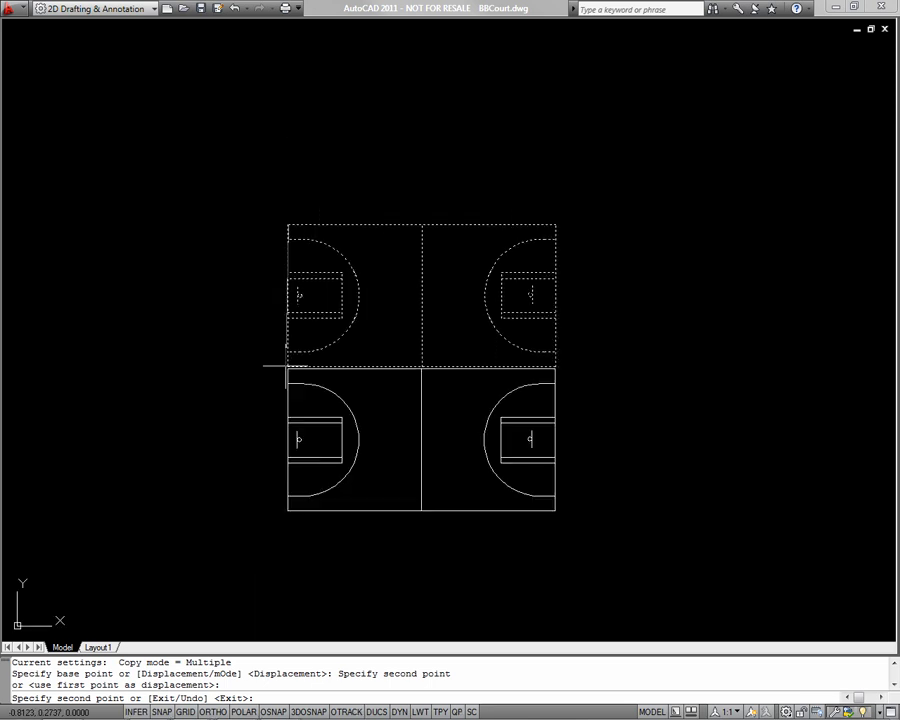
left_click(800, 293)
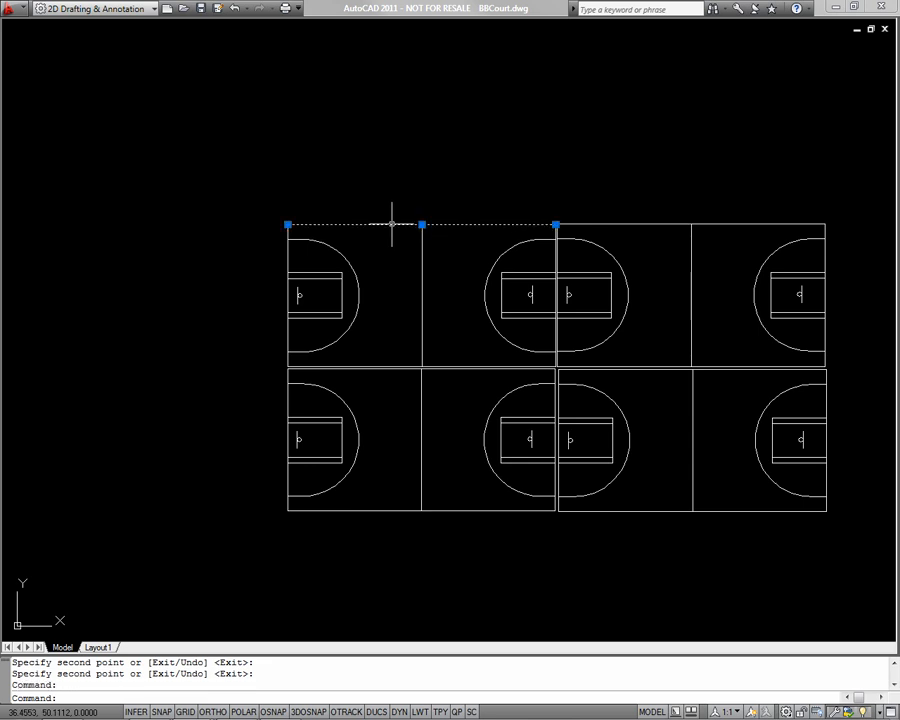
Step: End COPY and rotate the lower-right court copy by 90 degrees
right_click(390, 225)
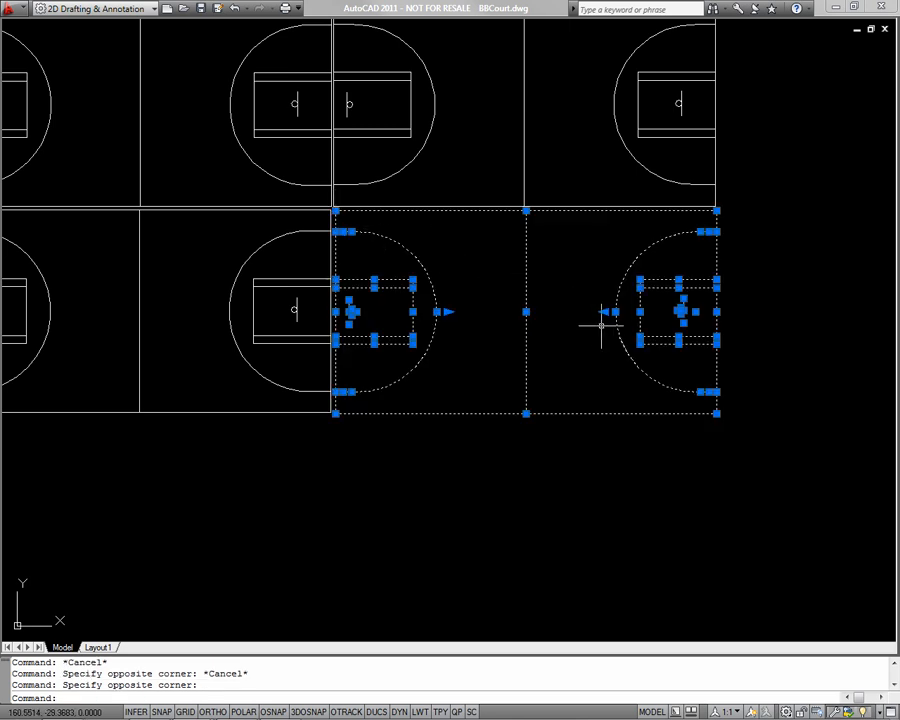
type("ro")
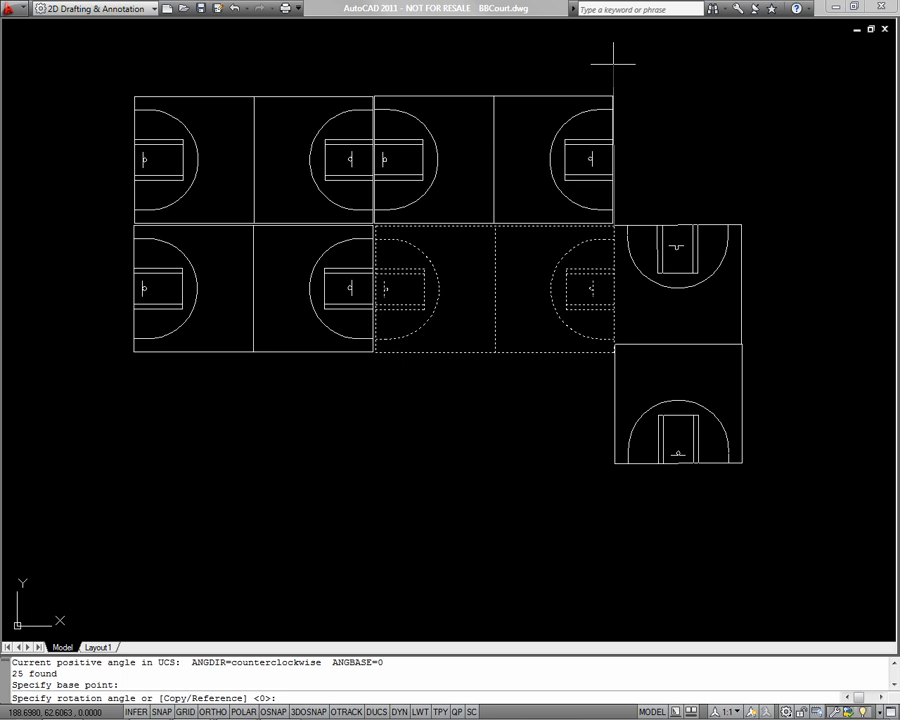
type("90")
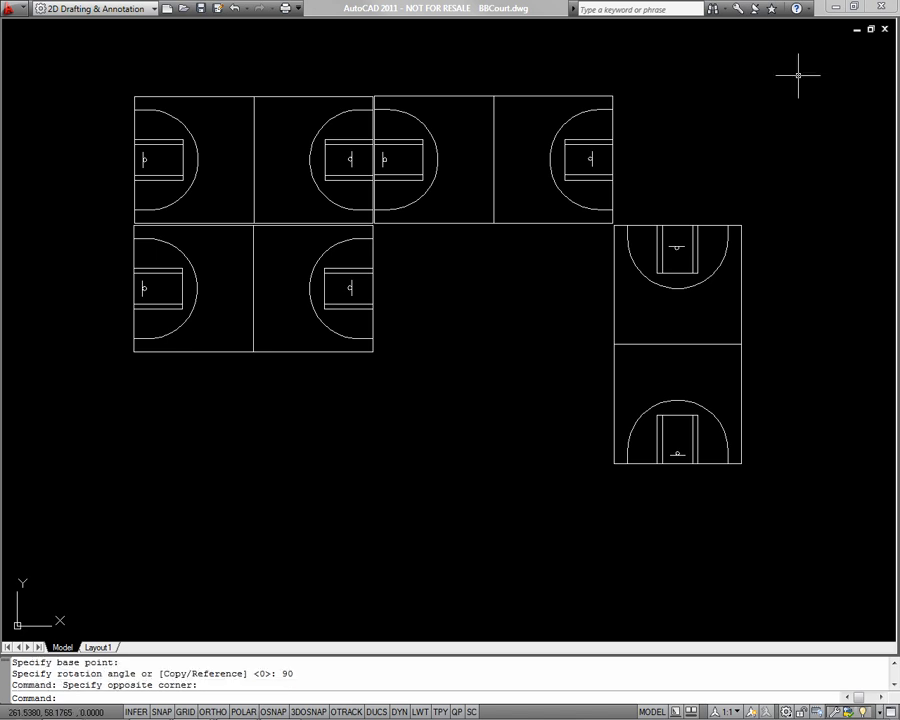
key("Escape")
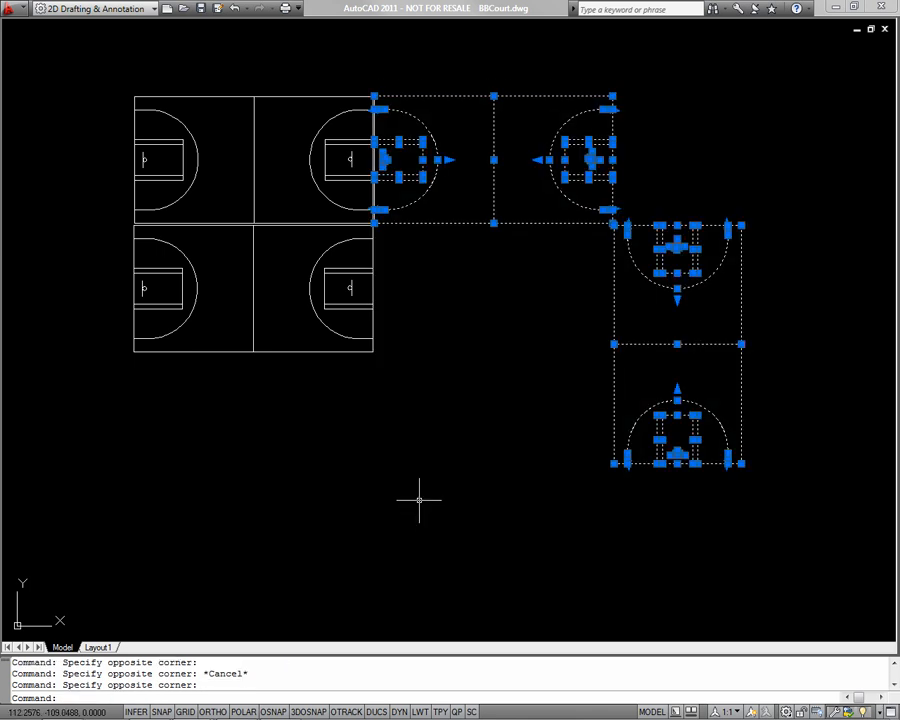
Step: Erase the upper-right court and the rotated vertical court
key("Delete")
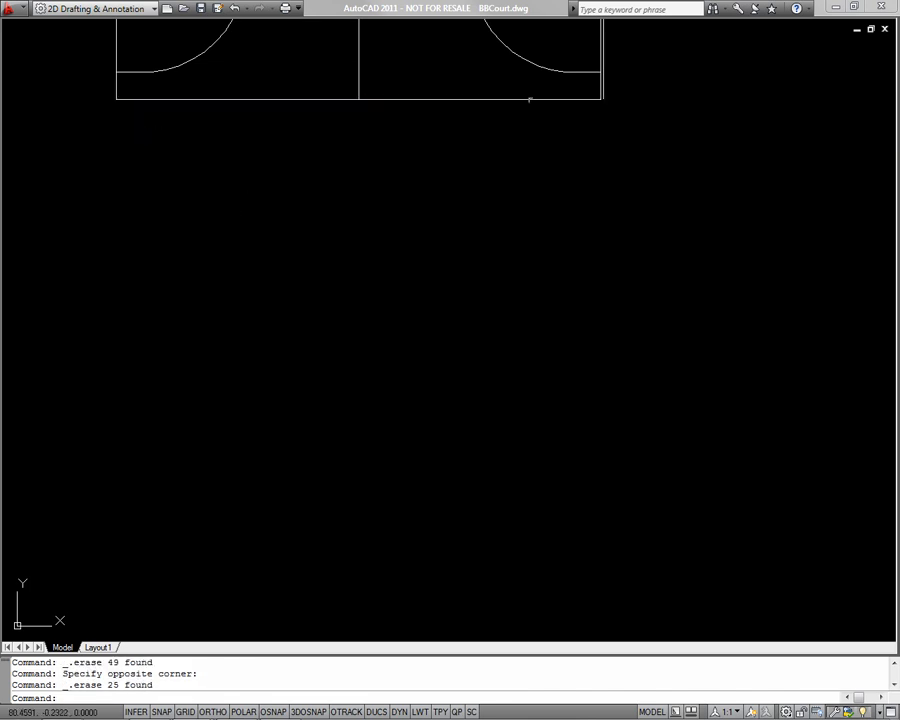
mouse_move(603, 97)
type("co")
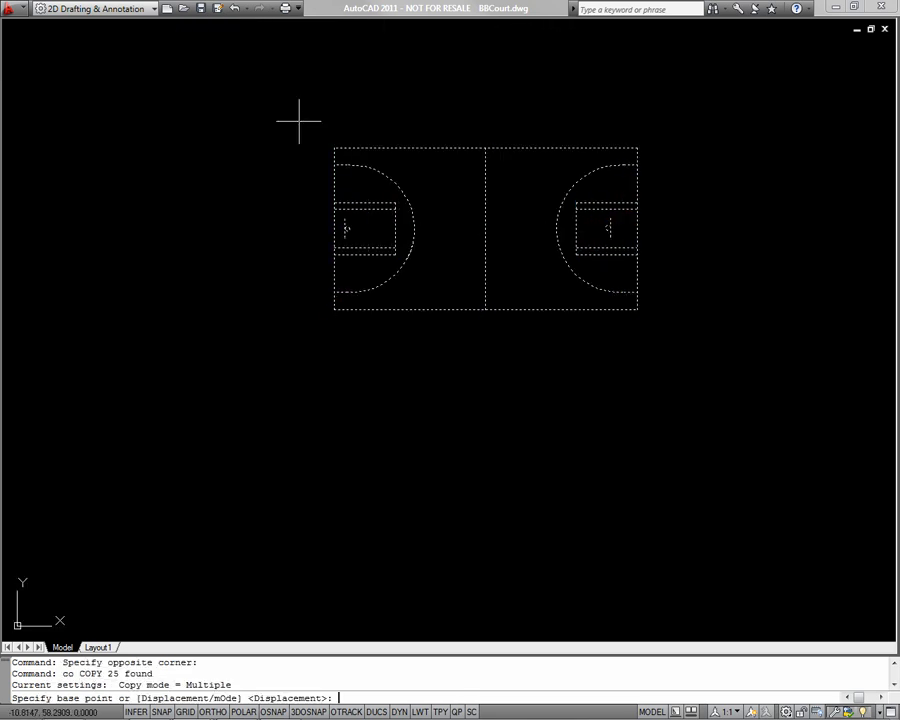
mouse_move(332, 315)
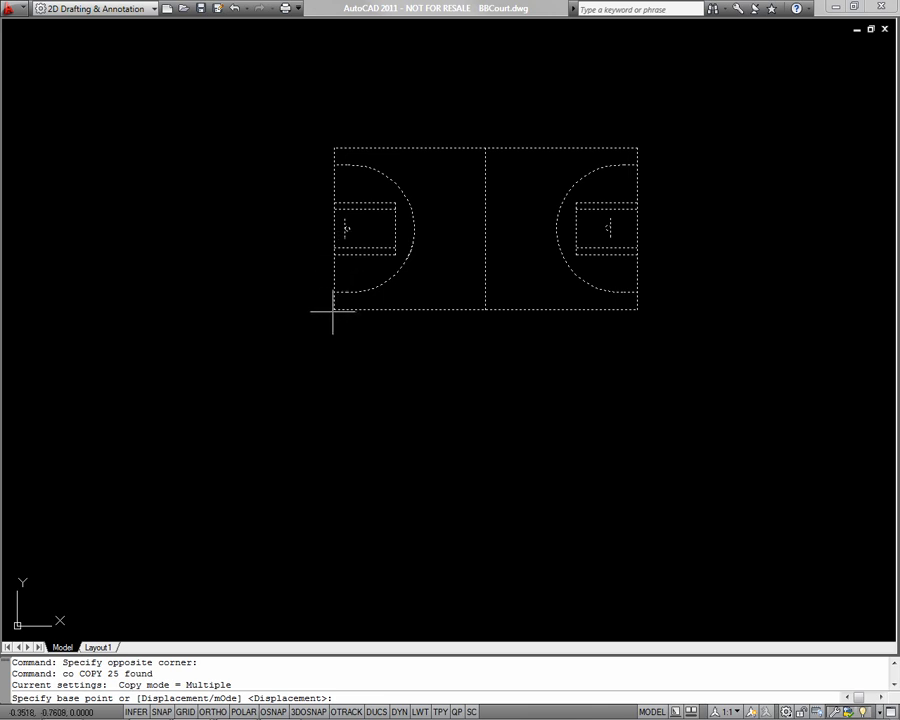
Step: Copy the court from its lower-left corner to just right of the original
left_click(334, 311)
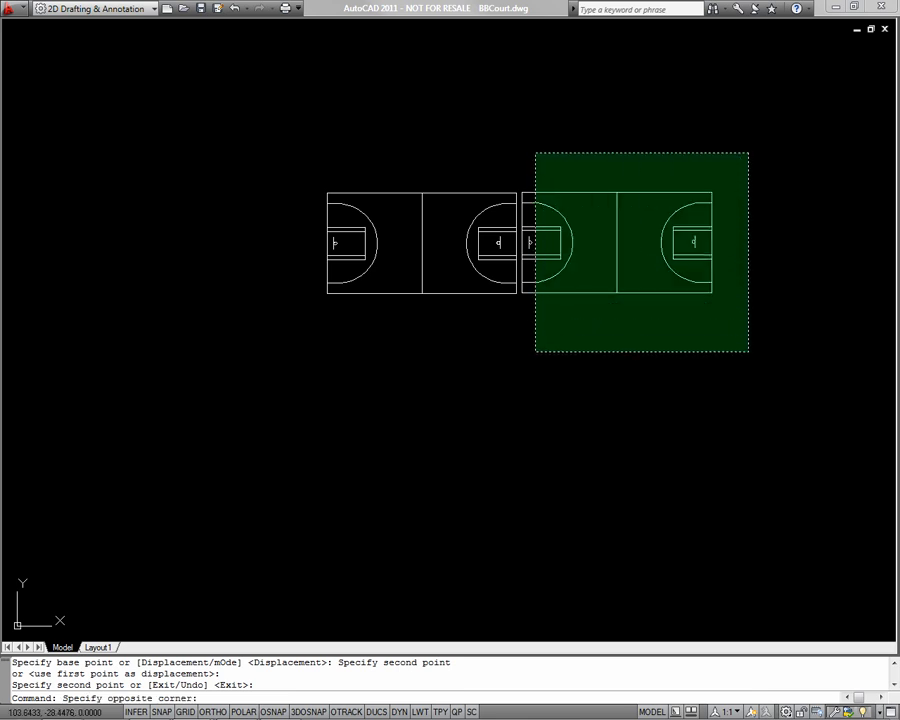
Step: Rotate the right court copy 90 degrees about its lower-right corner
left_click(548, 352)
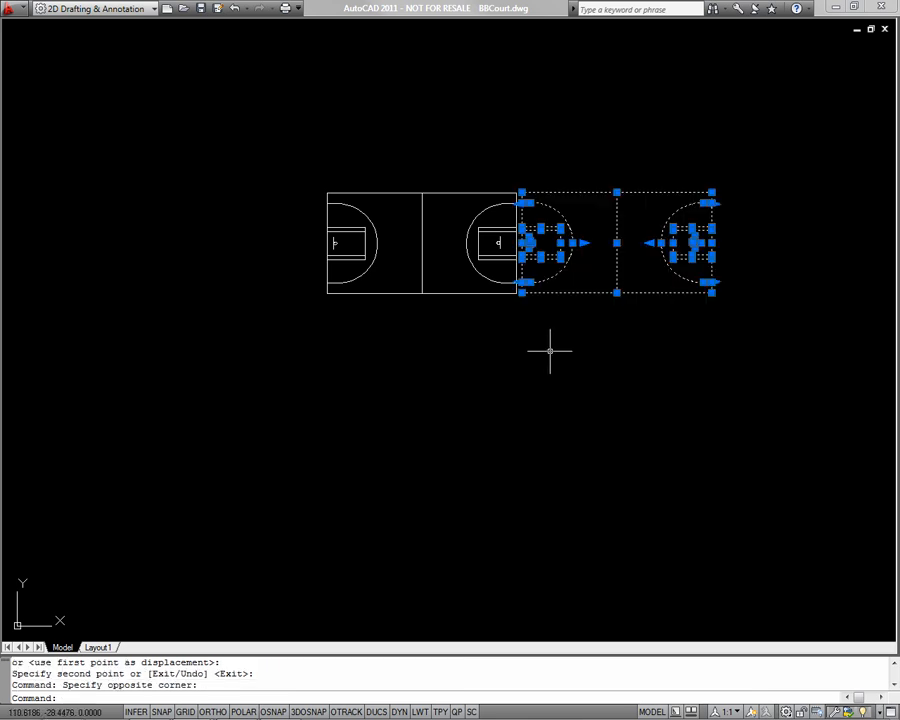
type("ro")
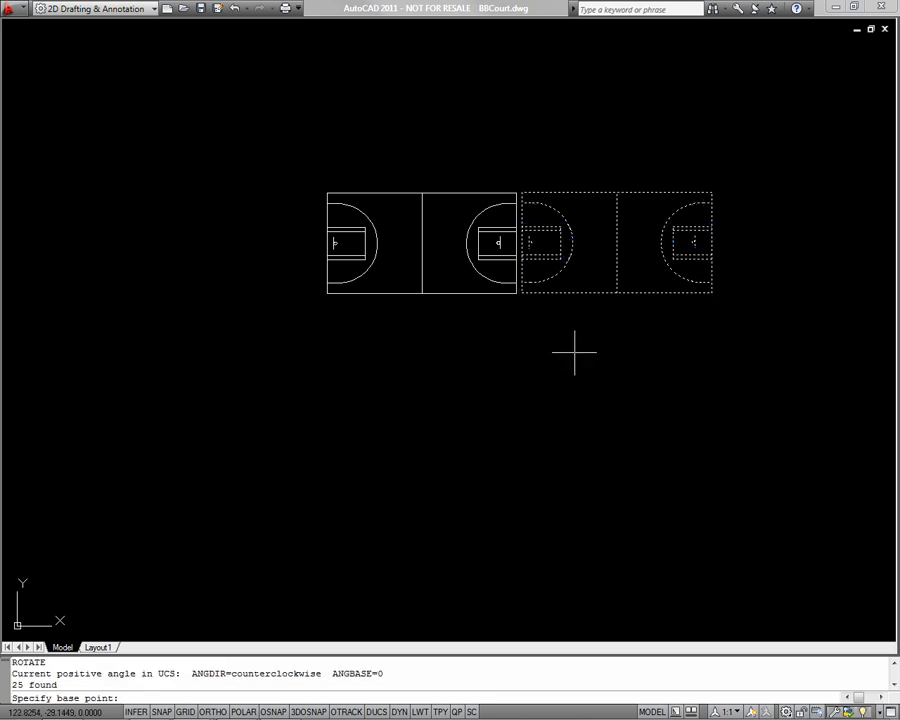
mouse_move(715, 295)
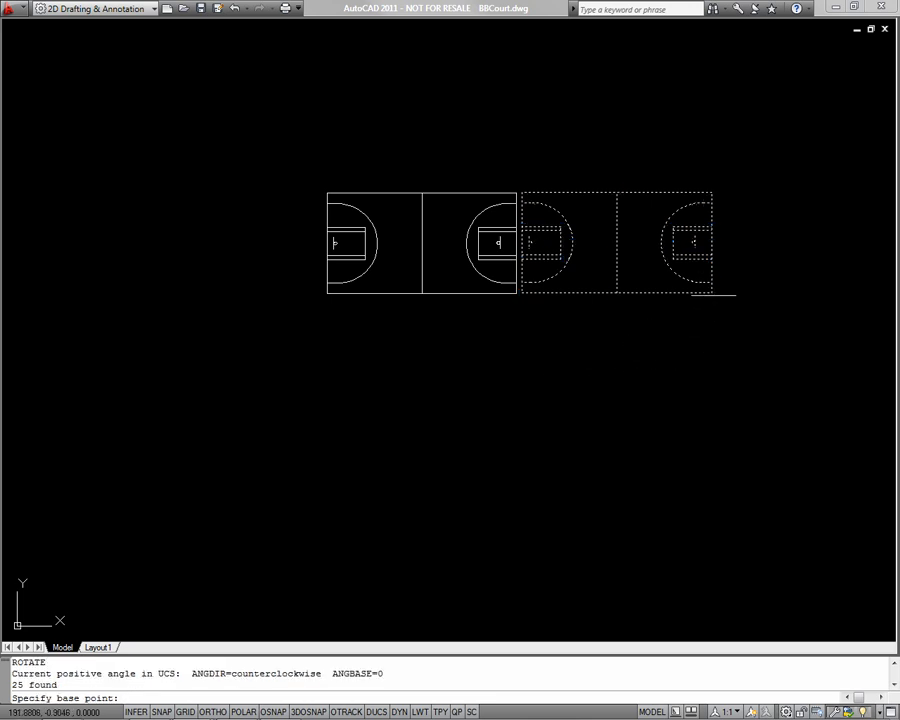
left_click(713, 293)
type("m")
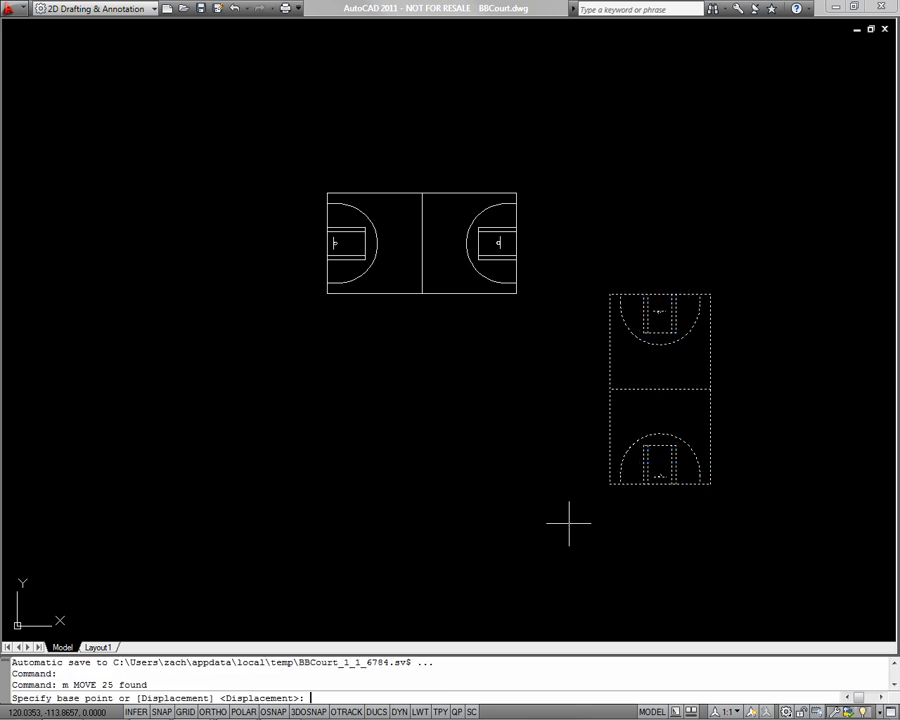
mouse_move(610, 390)
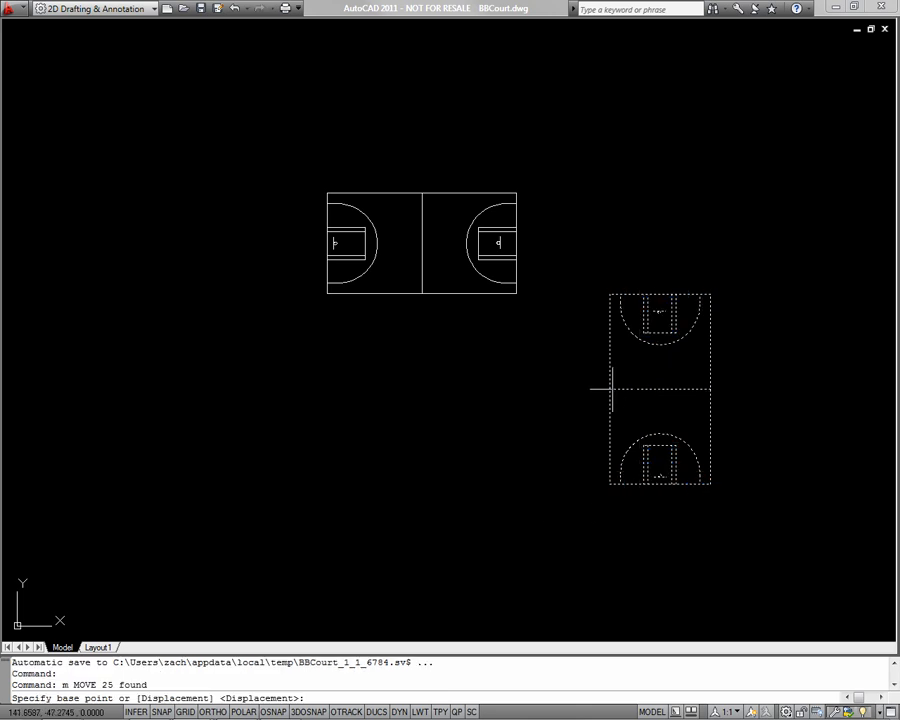